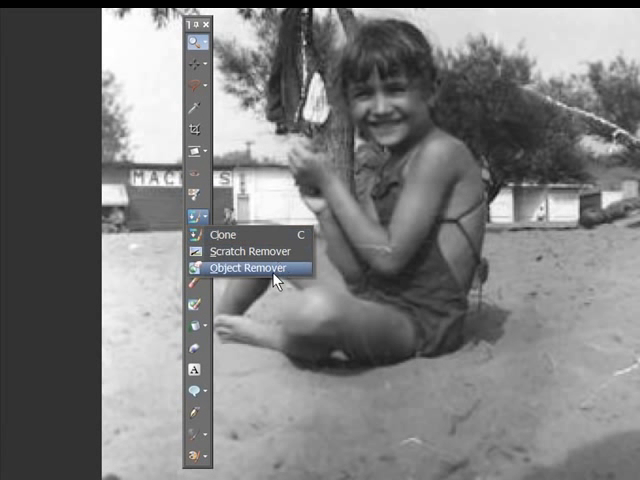
mouse_move(250, 252)
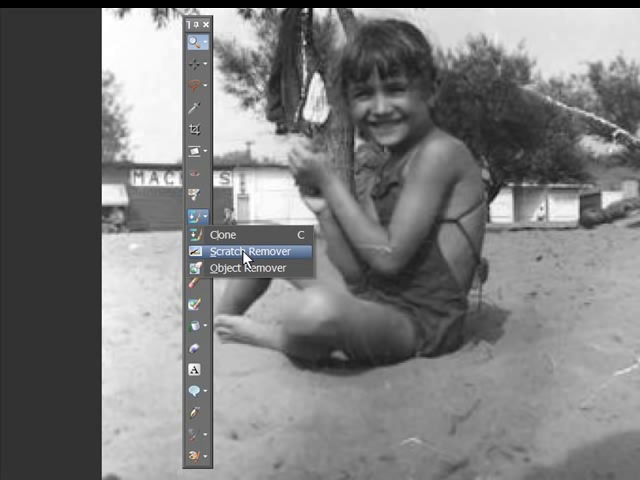
Step: Select the Scratch Remover tool from the Clone tool flyout
left_click(248, 248)
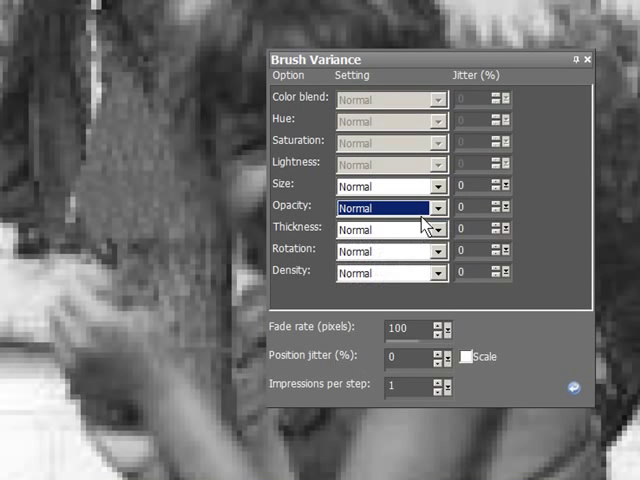
left_click(384, 186)
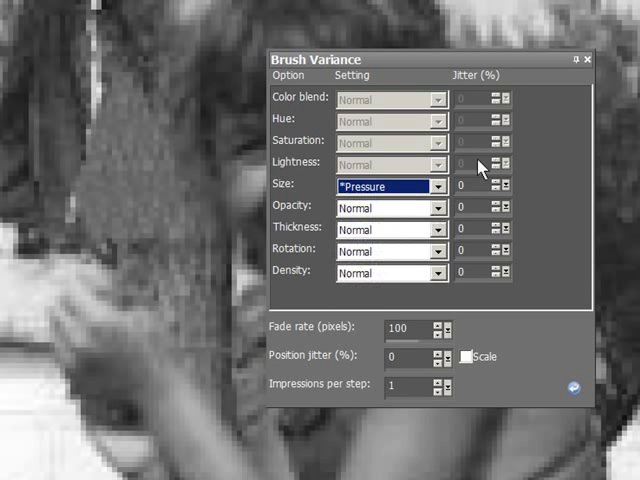
left_click(588, 60)
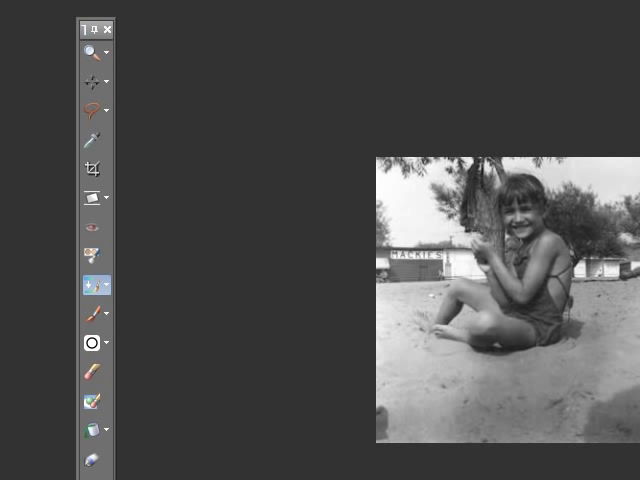